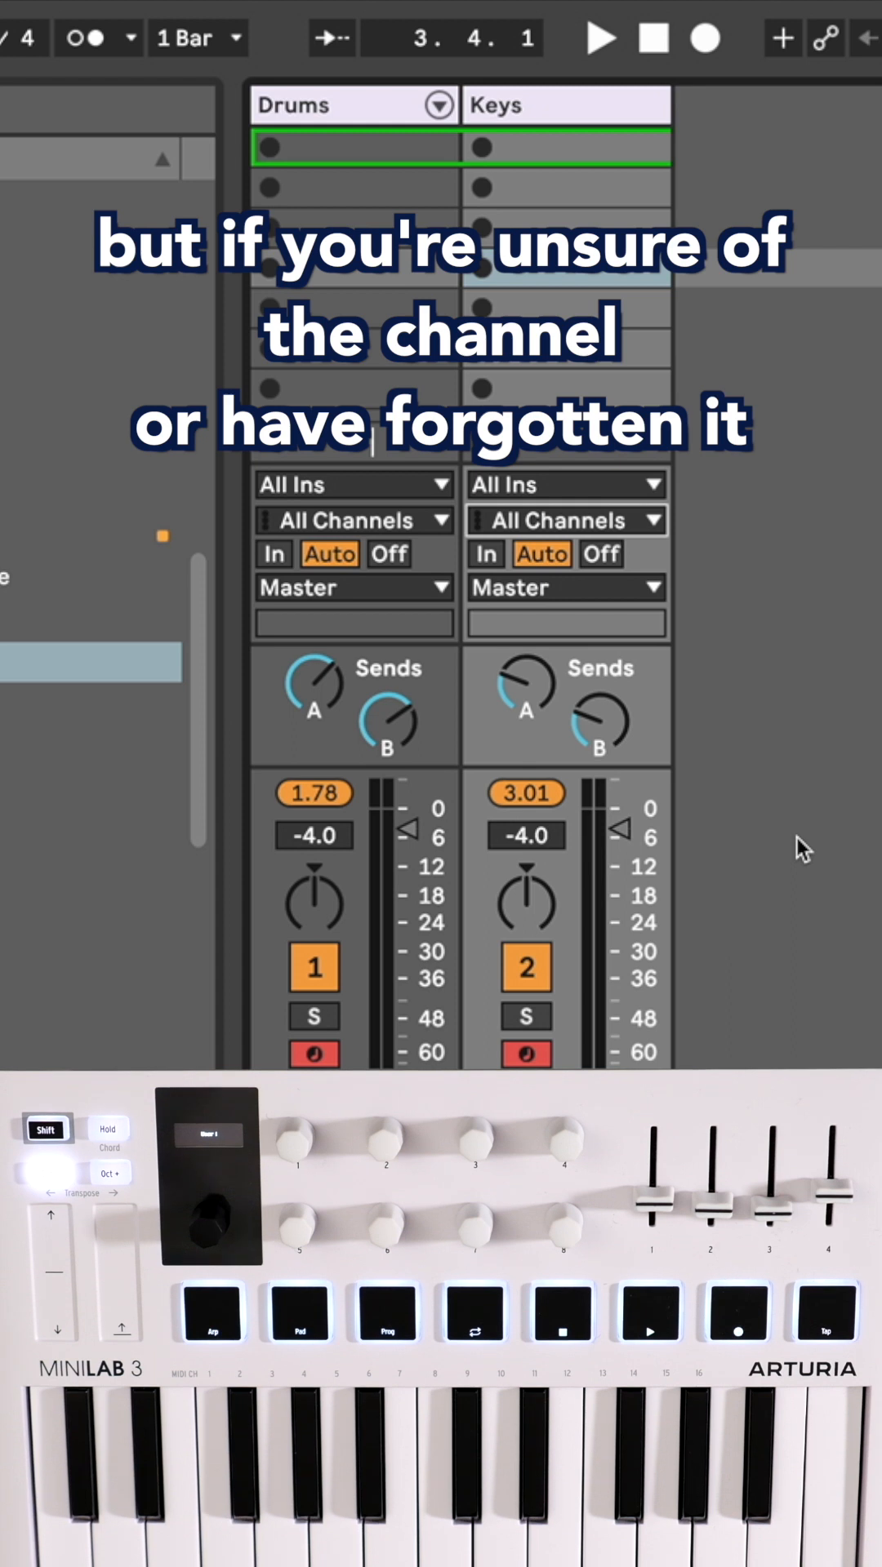
Step: Reveal the Drums track's MIDI input channel choices, Ch. 1 through 16
{"action": "left_click", "coordinate": [354, 519]}
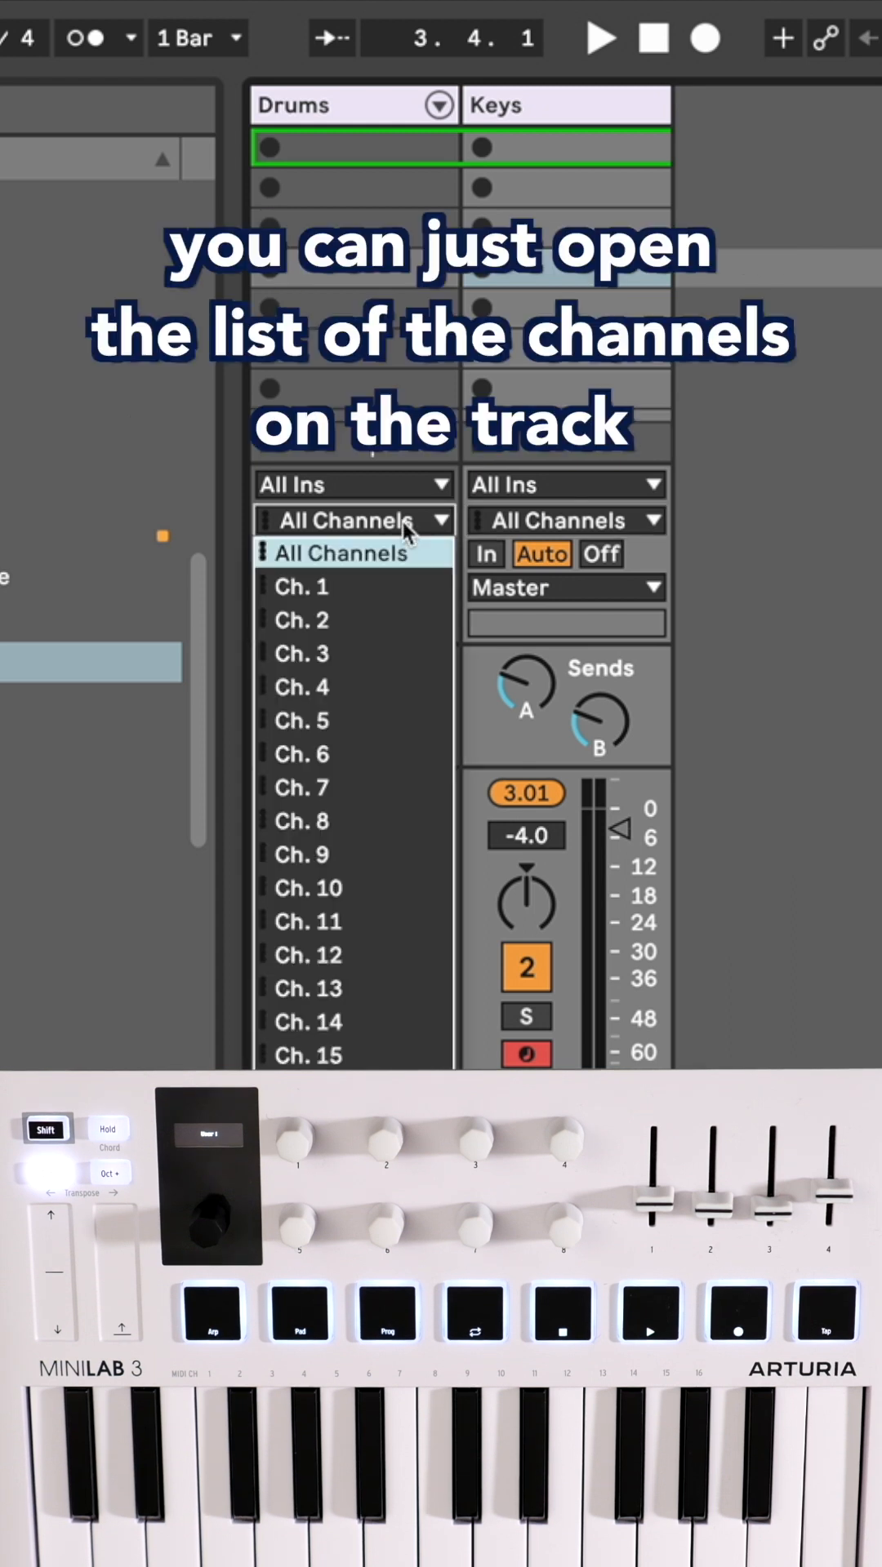